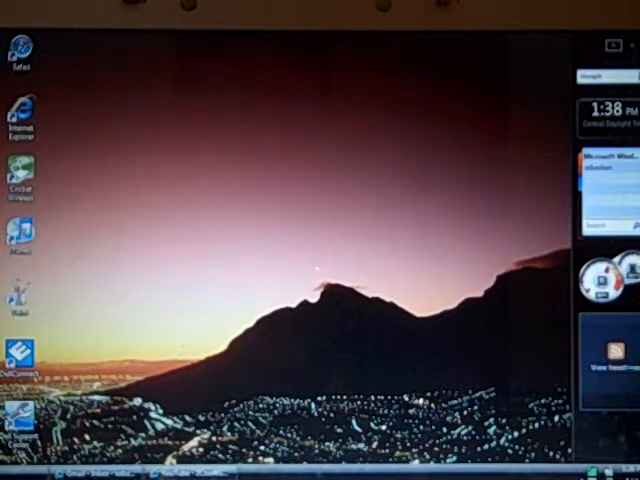
# Step: Browse Computer to C:\Windows\Web, where the Wallpaper folder is listed
pyautogui.click(18, 469)
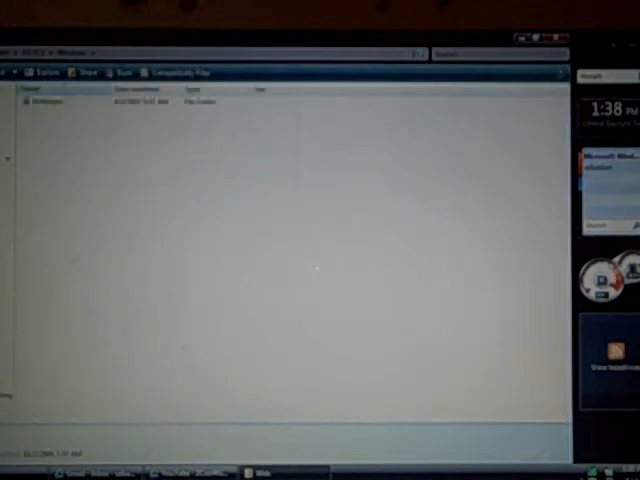
pyautogui.doubleClick(45, 102)
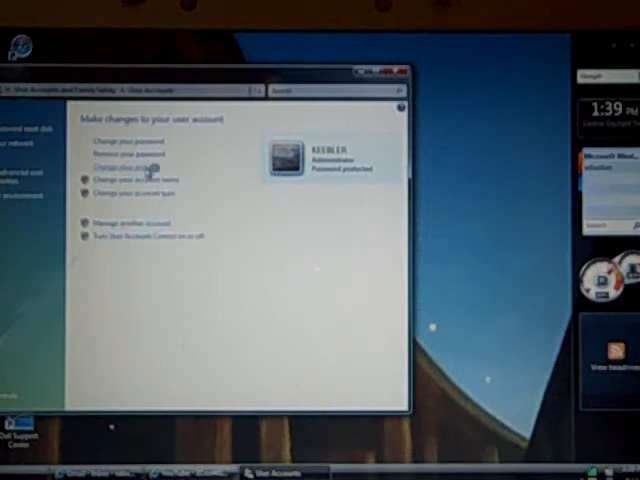
# Step: Choose 'Change your picture' in User Accounts to show the picture gallery
pyautogui.click(127, 166)
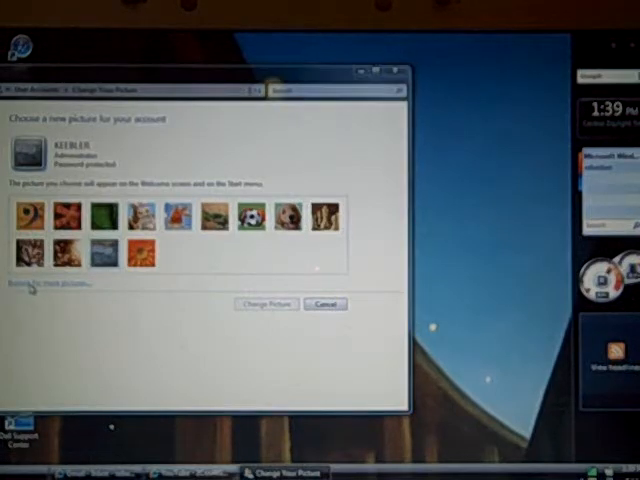
# Step: Browse for more pictures and look through the Pictures folder in the Open dialog
pyautogui.click(40, 283)
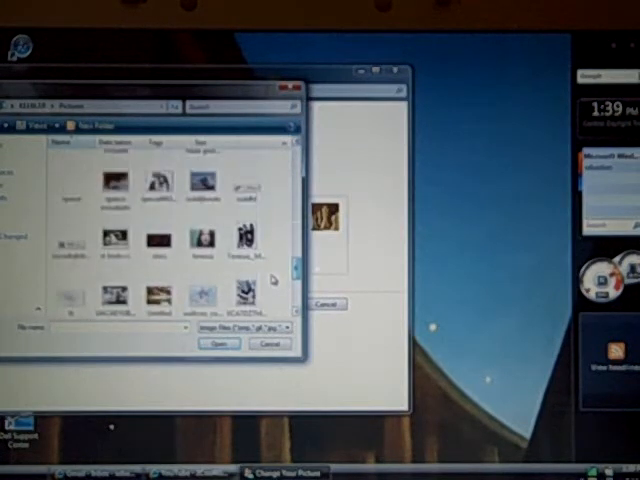
pyautogui.click(269, 343)
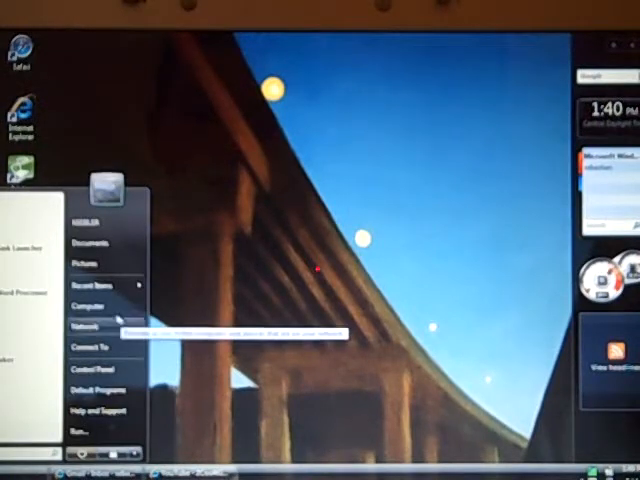
# Step: Open a folder from the Start menu to find the file to delete
pyautogui.click(85, 304)
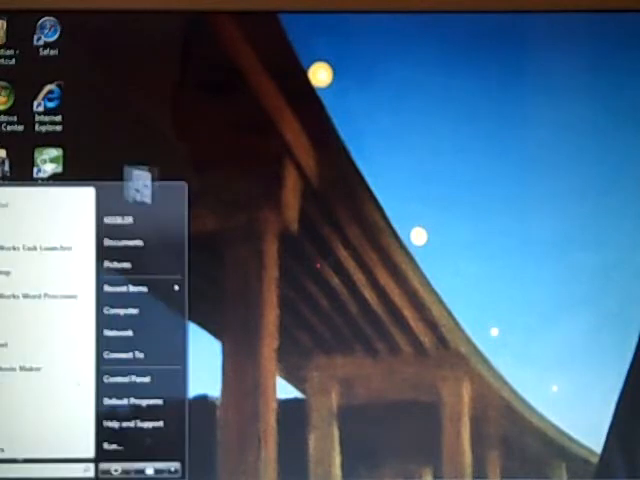
pyautogui.moveTo(127, 263)
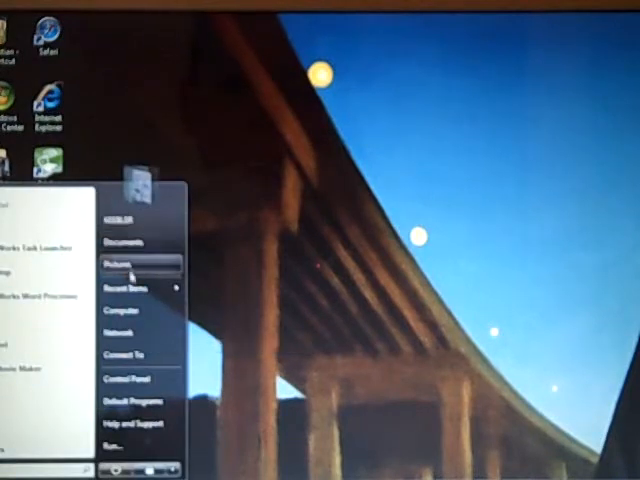